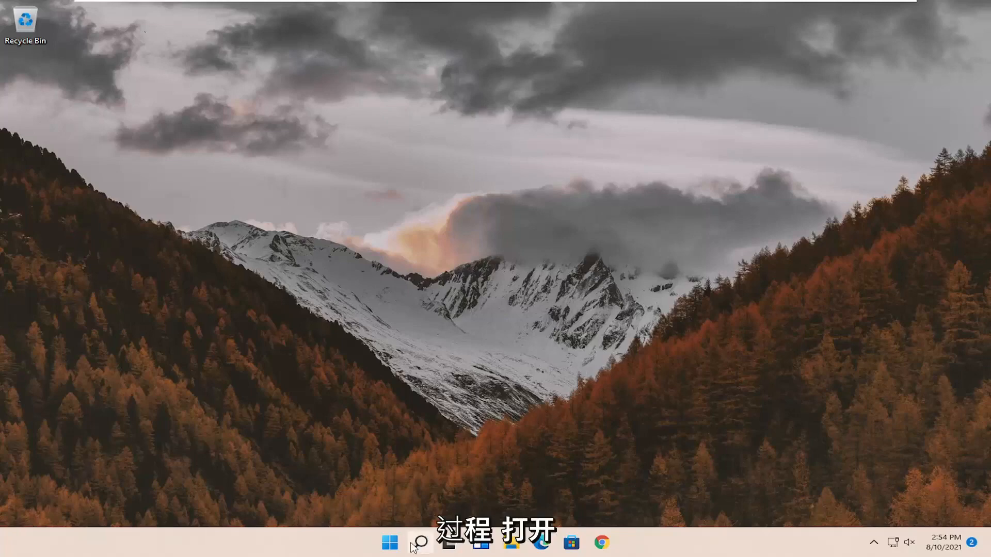
# Find Performance Options through Windows Search and choose 'Adjust for best appearance', confirming with OK.
pyautogui.click(416, 542)
pyautogui.write('adjust')
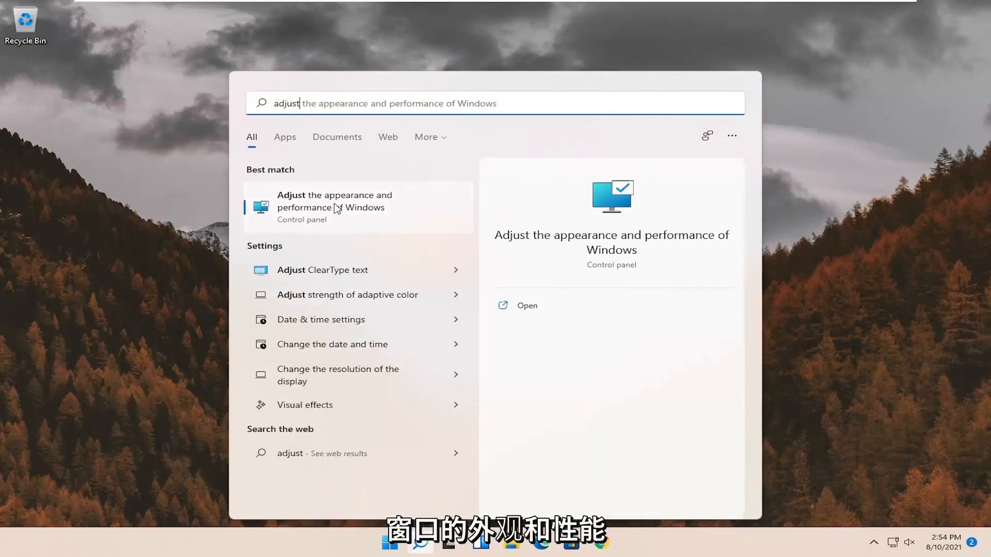
pyautogui.click(334, 208)
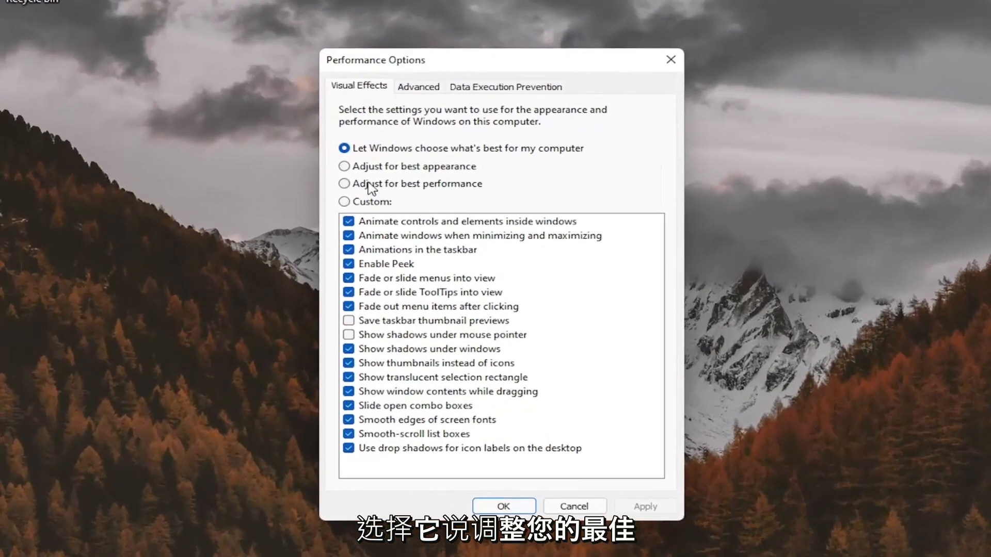
pyautogui.click(344, 166)
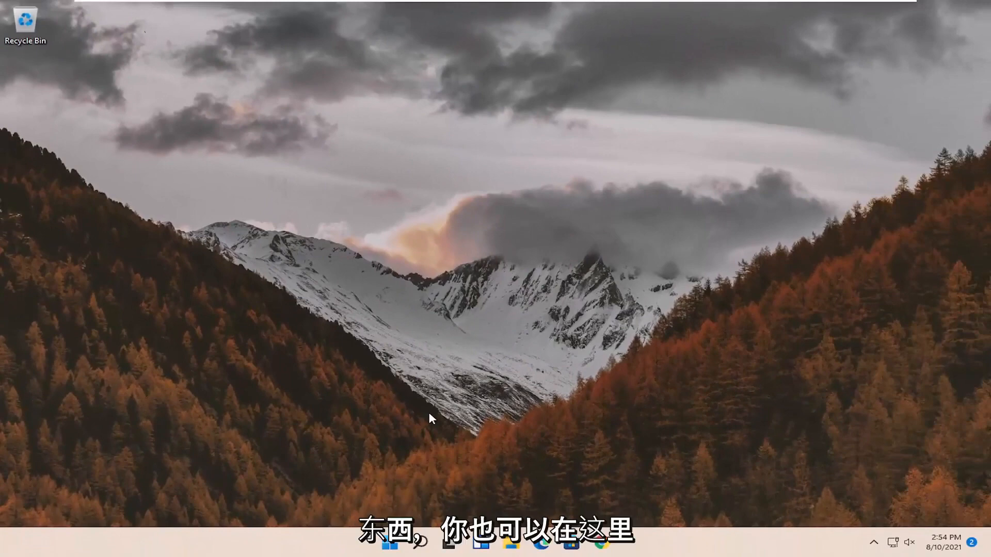
# Search for regedit, run Registry Editor as administrator and approve the User Account Control prompt.
pyautogui.click(396, 548)
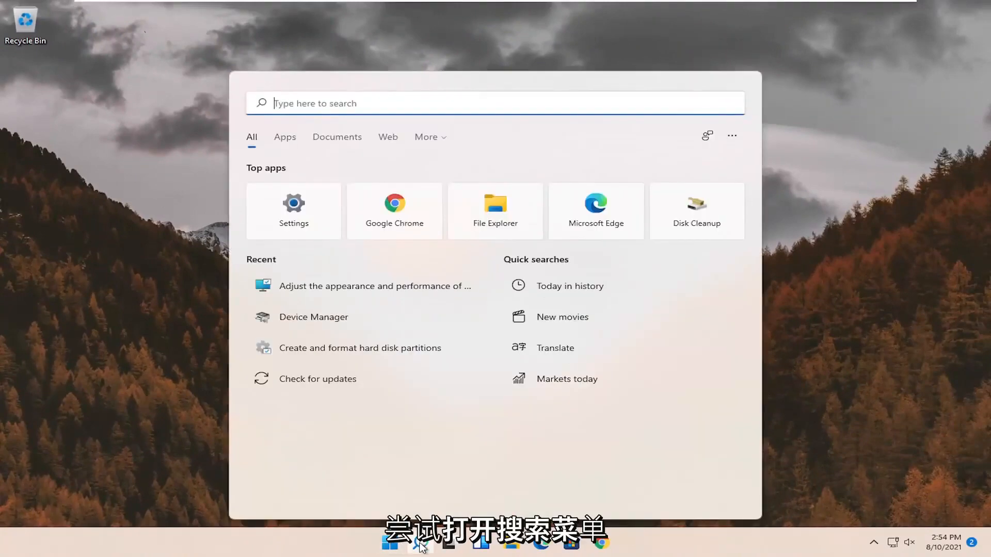
pyautogui.write('regedit')
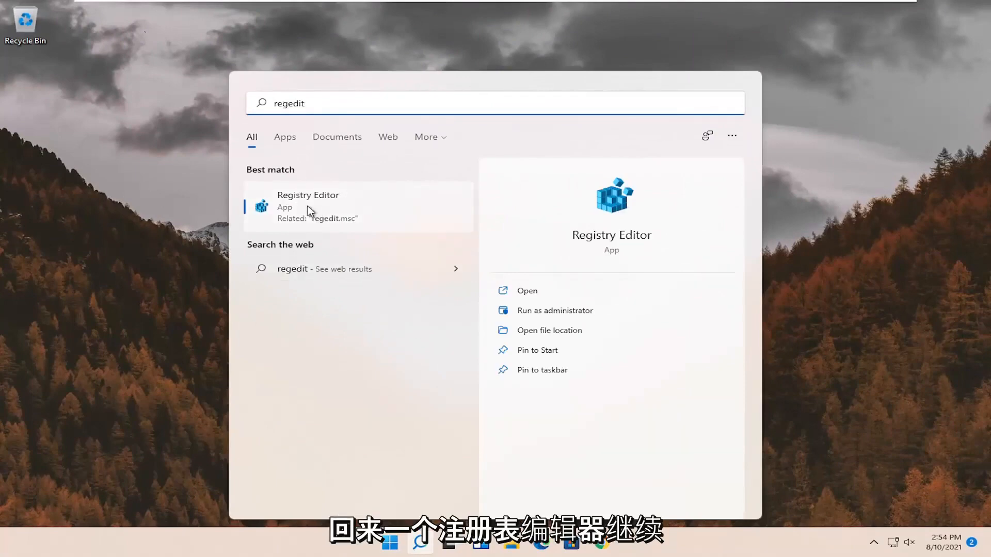
pyautogui.rightClick(313, 212)
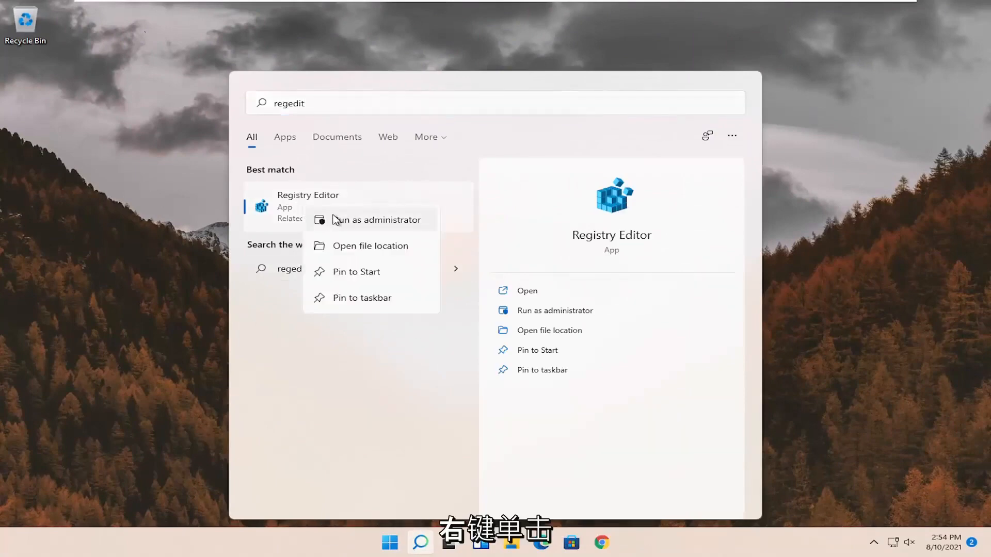
pyautogui.click(378, 219)
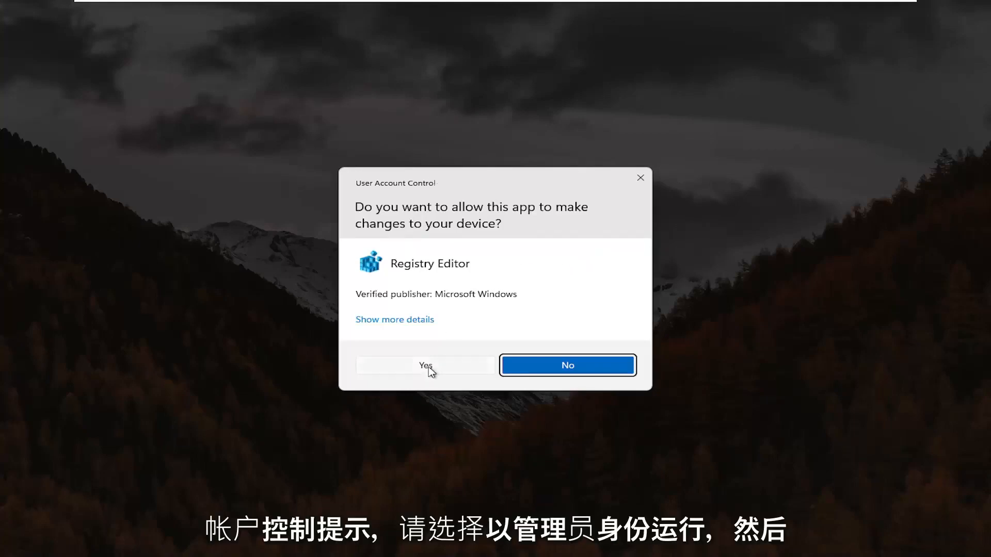
pyautogui.click(425, 365)
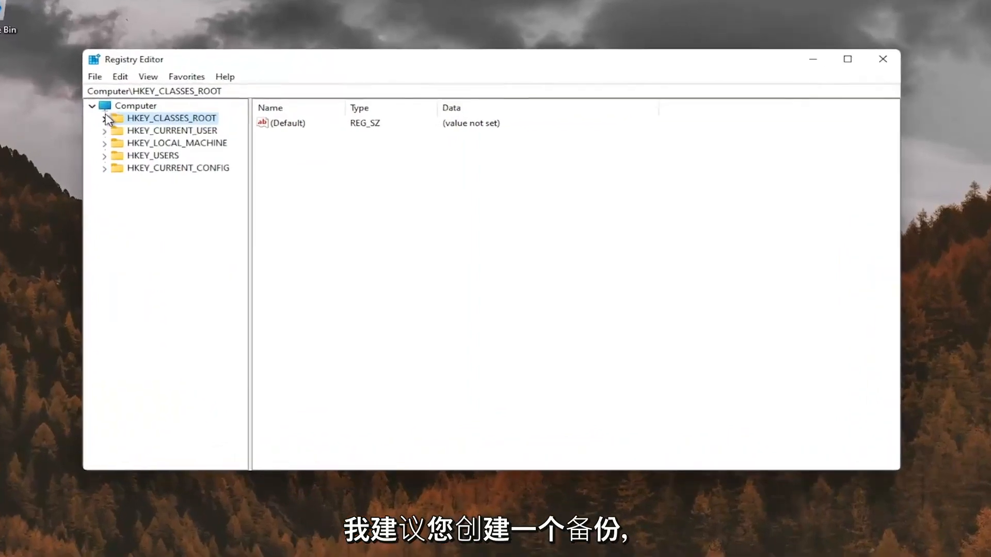
# Export the whole registry from Computer to the Desktop, then cancel the Import dialog.
pyautogui.click(134, 105)
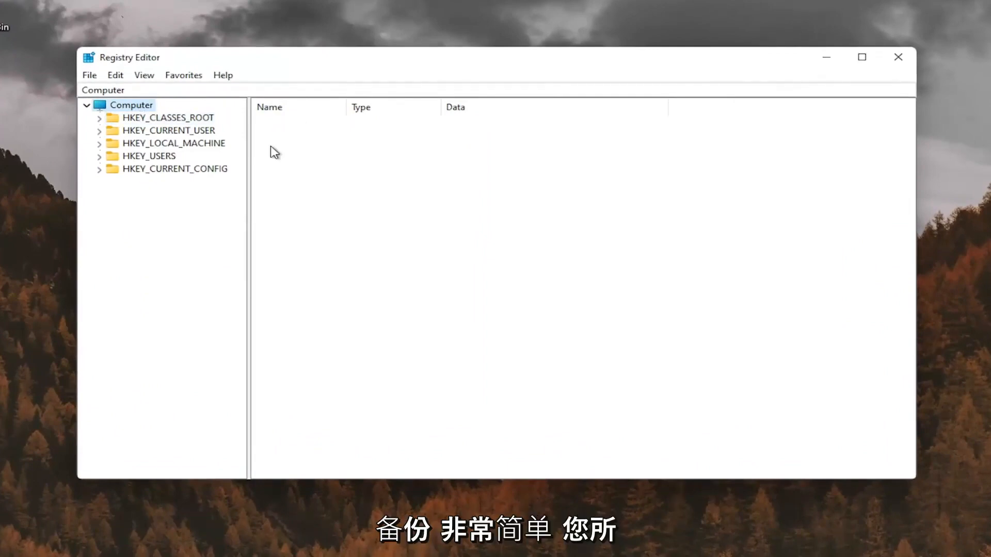
pyautogui.click(89, 75)
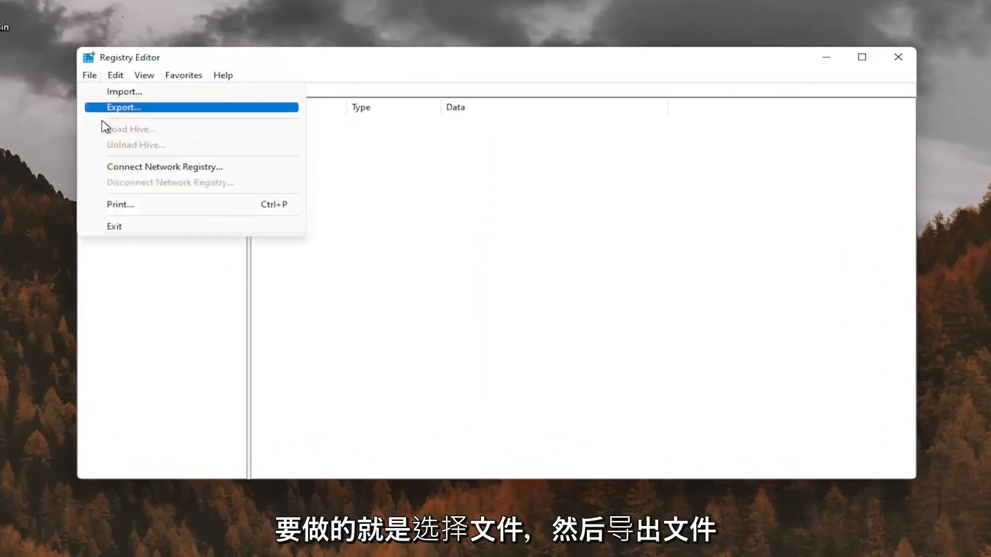
pyautogui.click(123, 107)
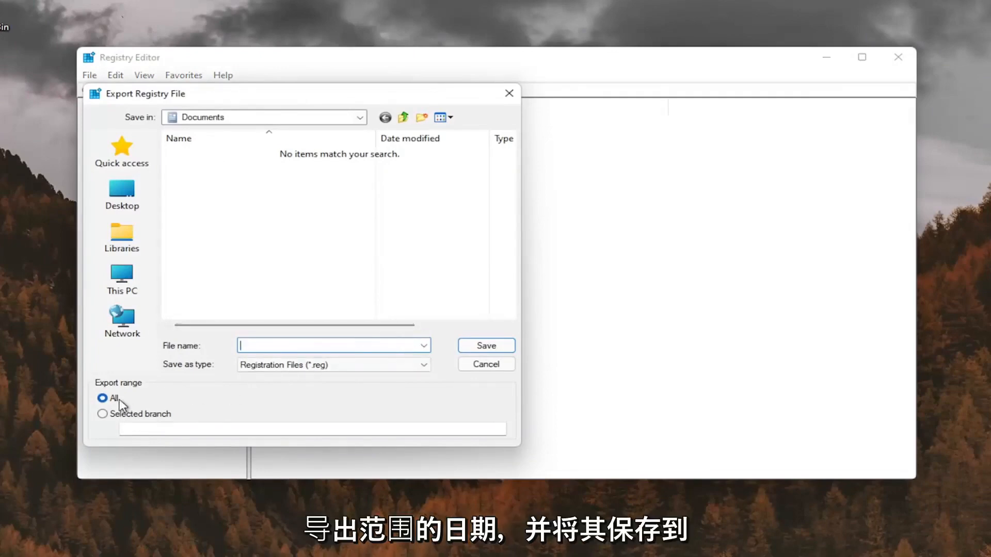
pyautogui.click(121, 192)
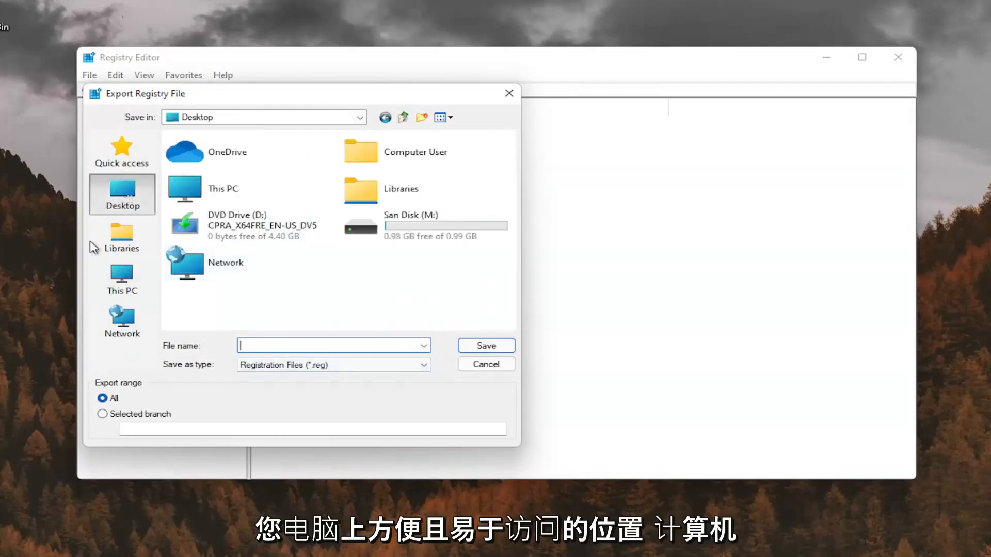
pyautogui.click(485, 364)
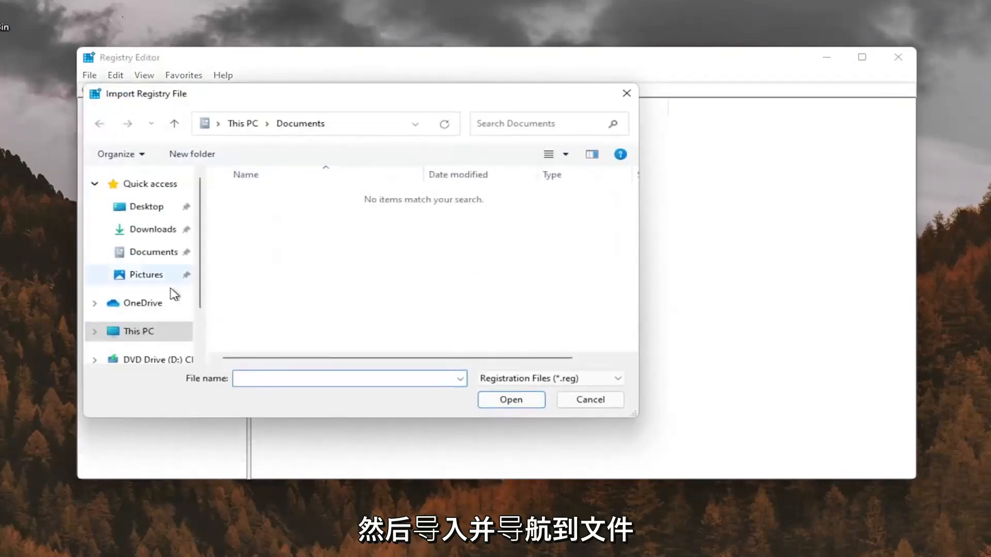
pyautogui.click(146, 206)
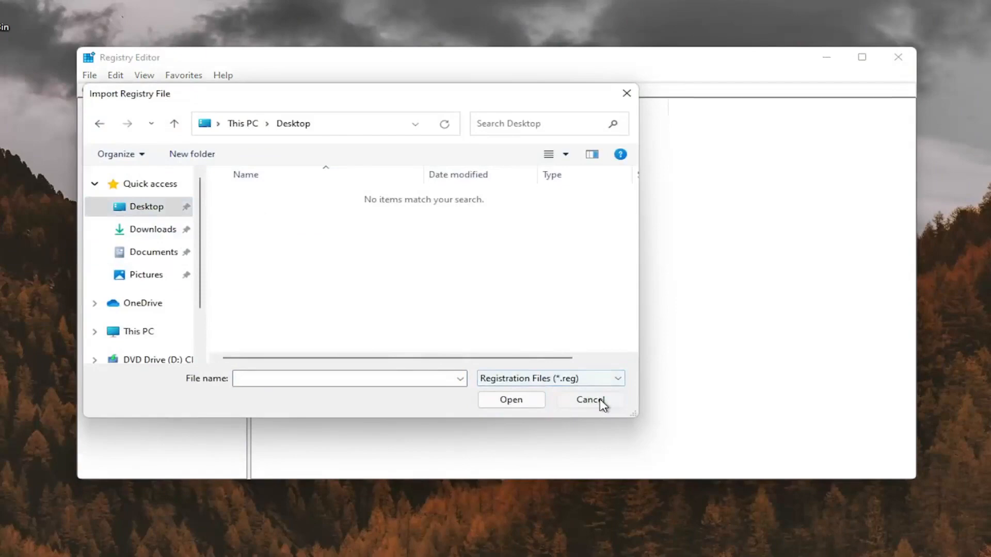
pyautogui.click(589, 400)
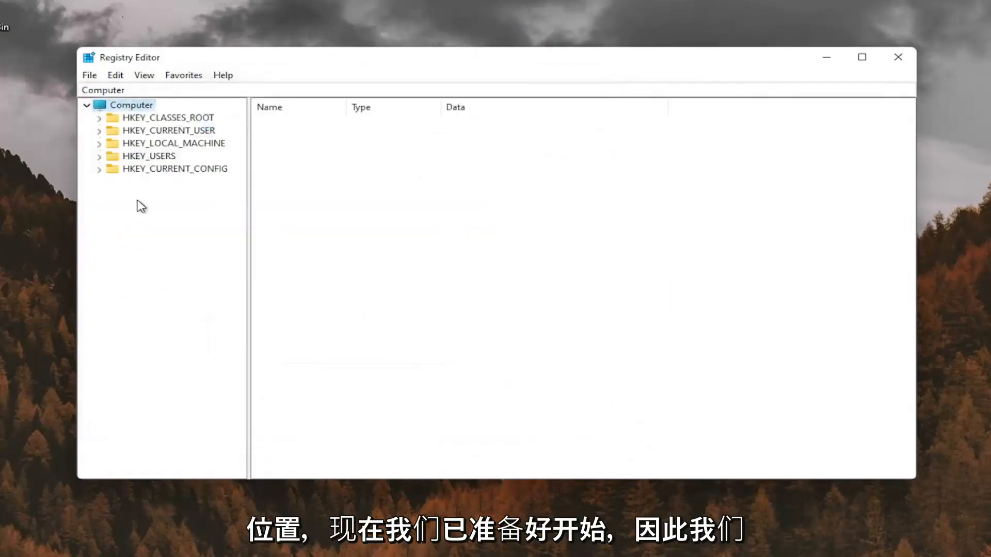
pyautogui.moveTo(158, 152)
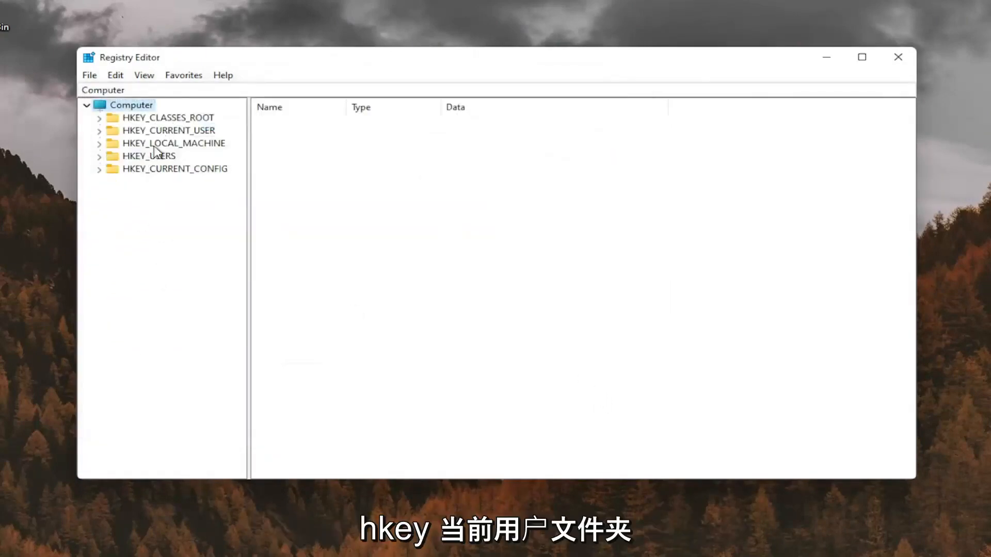
# Go to HKEY_CURRENT_USER\Control Panel\Desktop and select the Win8DpiScaling value.
pyautogui.click(168, 131)
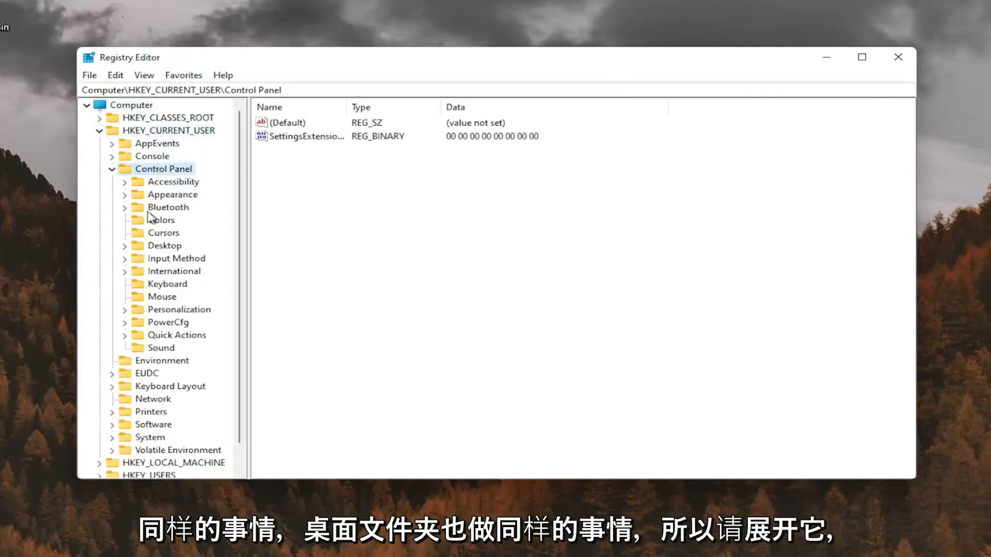
pyautogui.click(163, 245)
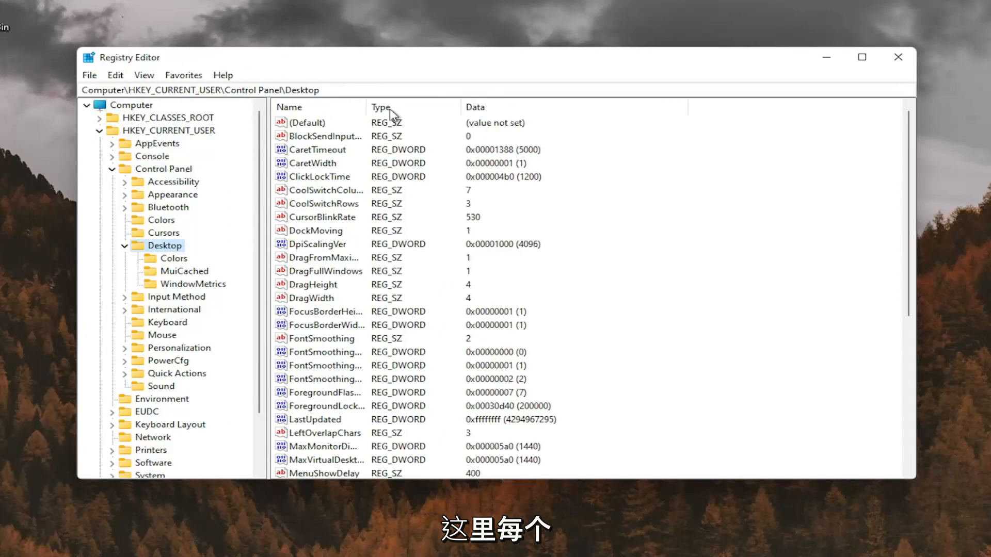
pyautogui.moveTo(447, 119)
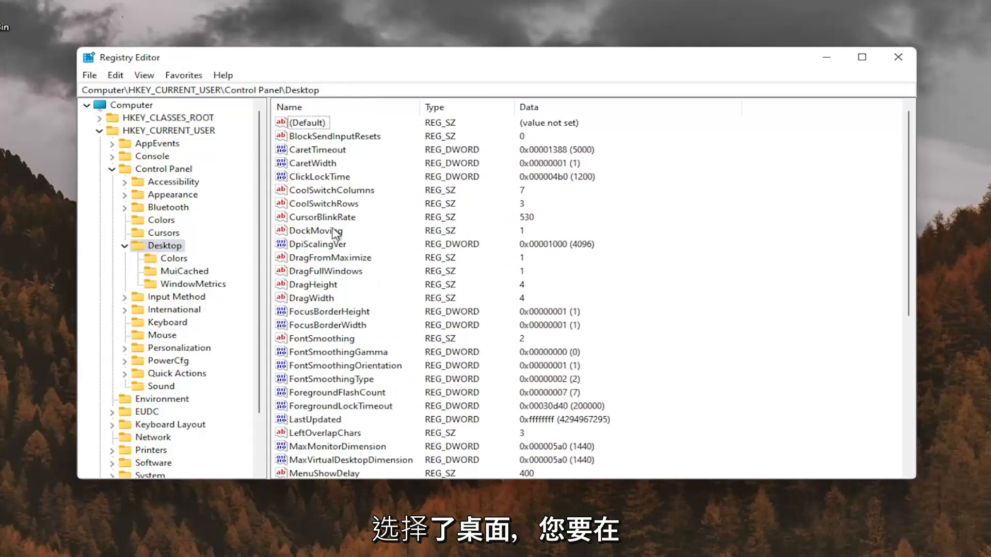
pyautogui.scroll(-3)
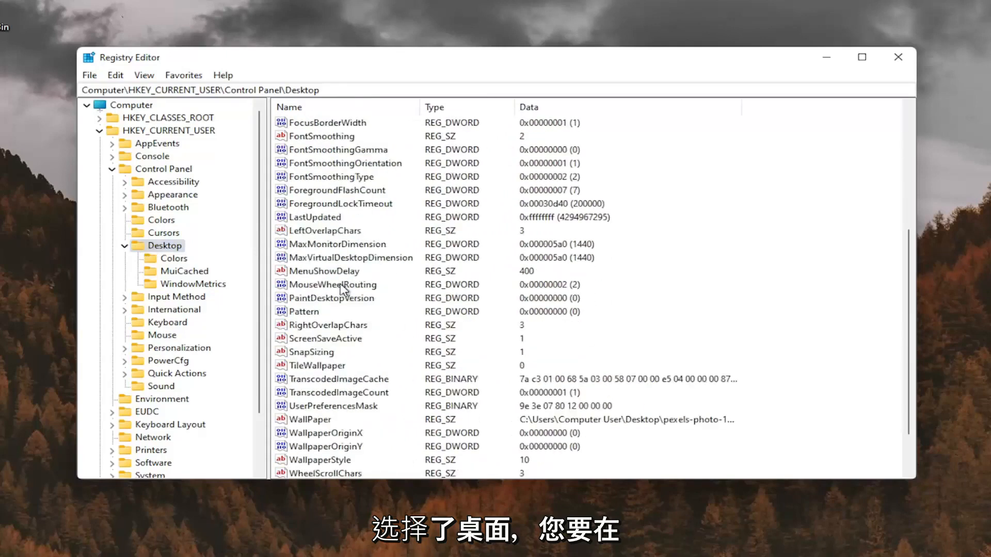
pyautogui.click(322, 446)
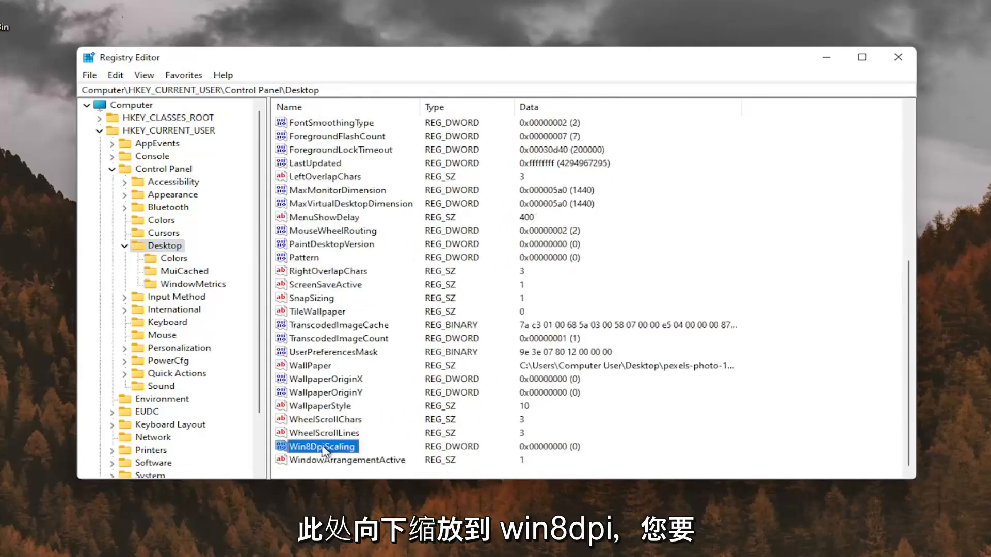
# Change Win8DpiScaling's value data from 0 to 1.
pyautogui.doubleClick(322, 446)
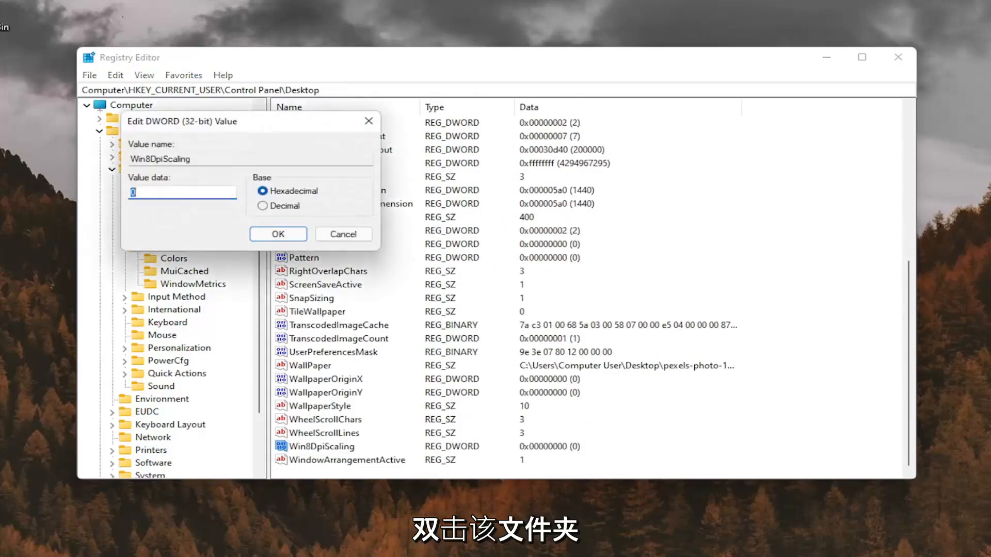
pyautogui.write('1')
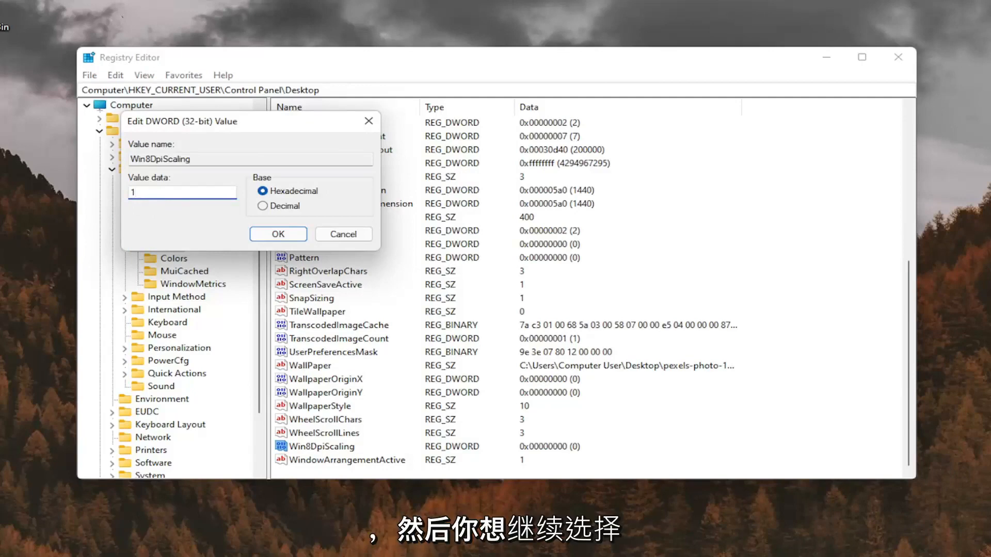
pyautogui.click(278, 235)
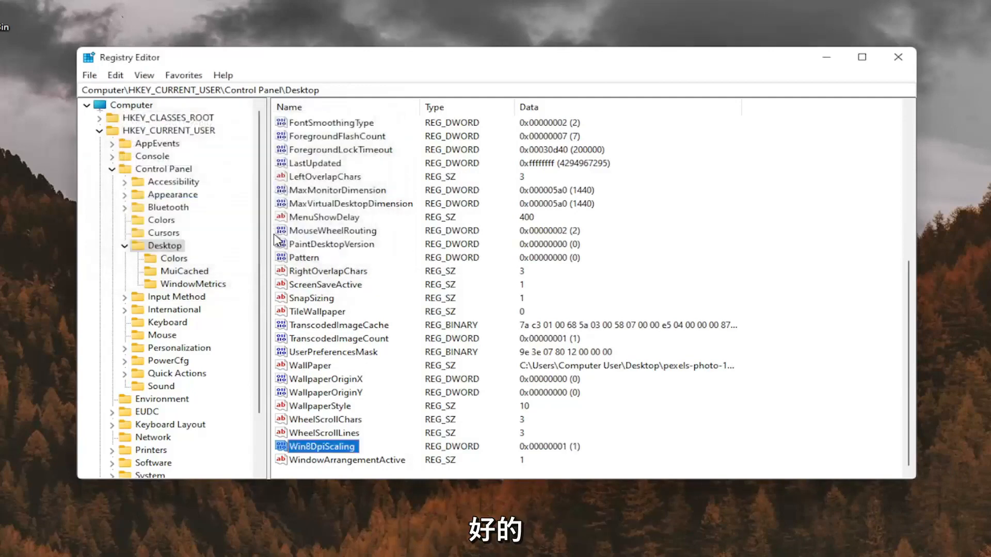
pyautogui.moveTo(332, 189)
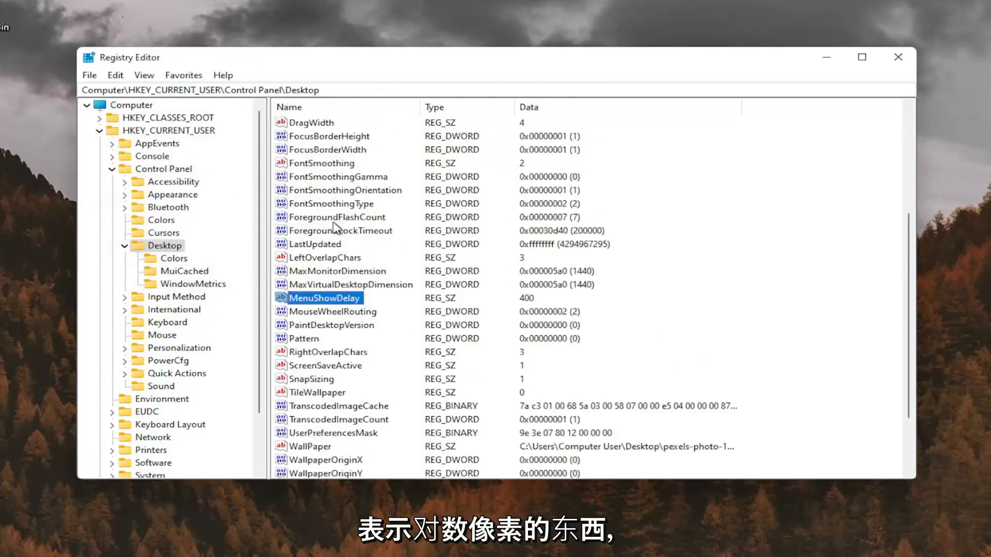
# Add a new DWORD (32-bit) value to the Desktop key named LogPixels.
pyautogui.scroll(-3)
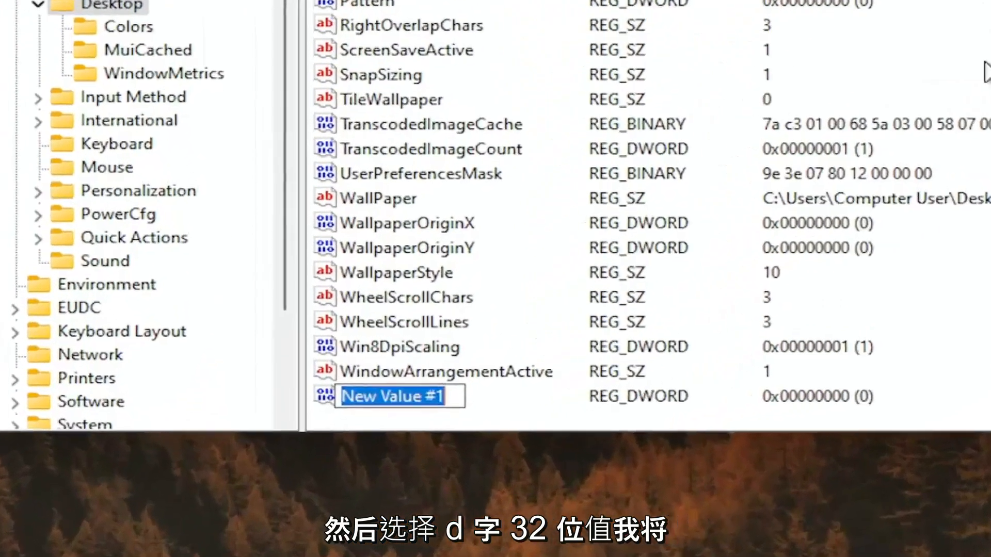
pyautogui.write('Log')
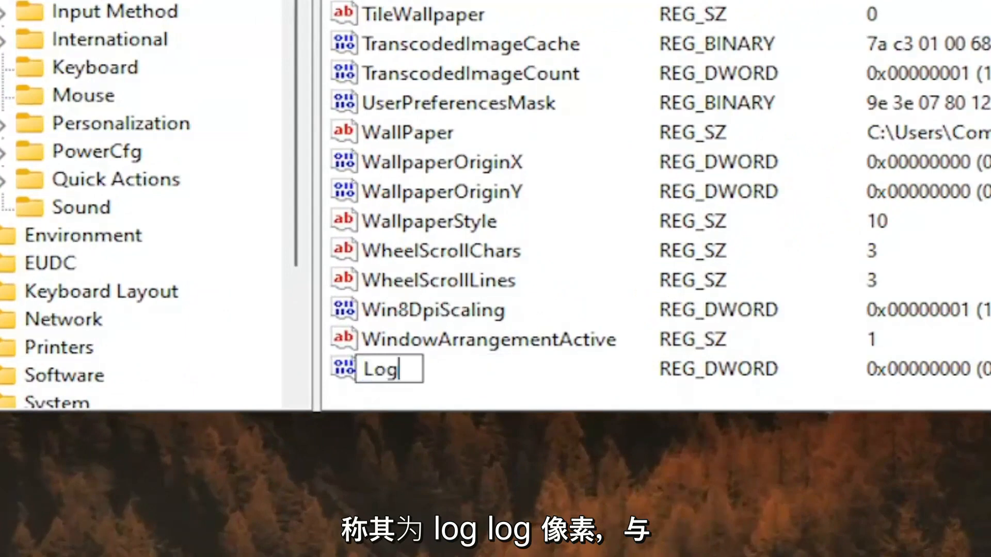
pyautogui.write('Pi')
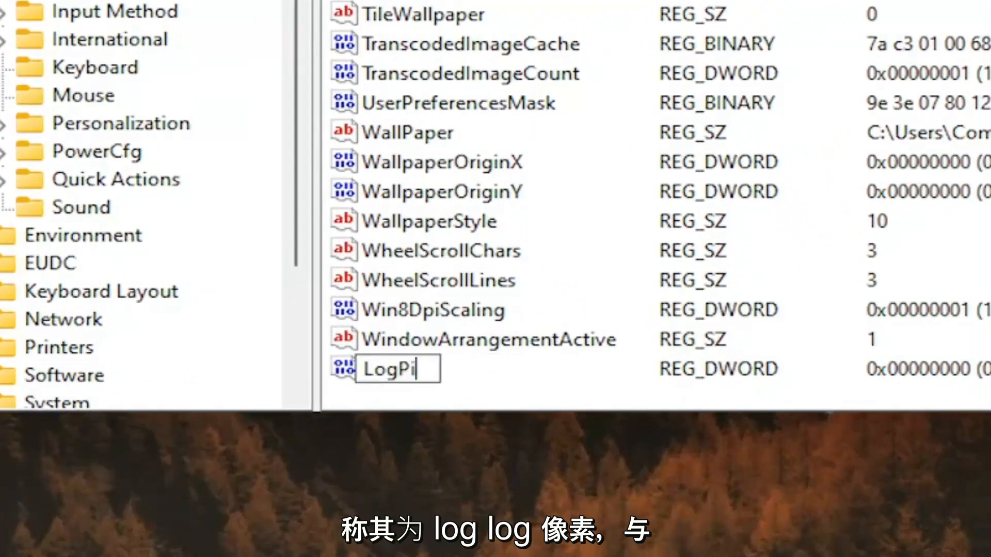
pyautogui.write('xels')
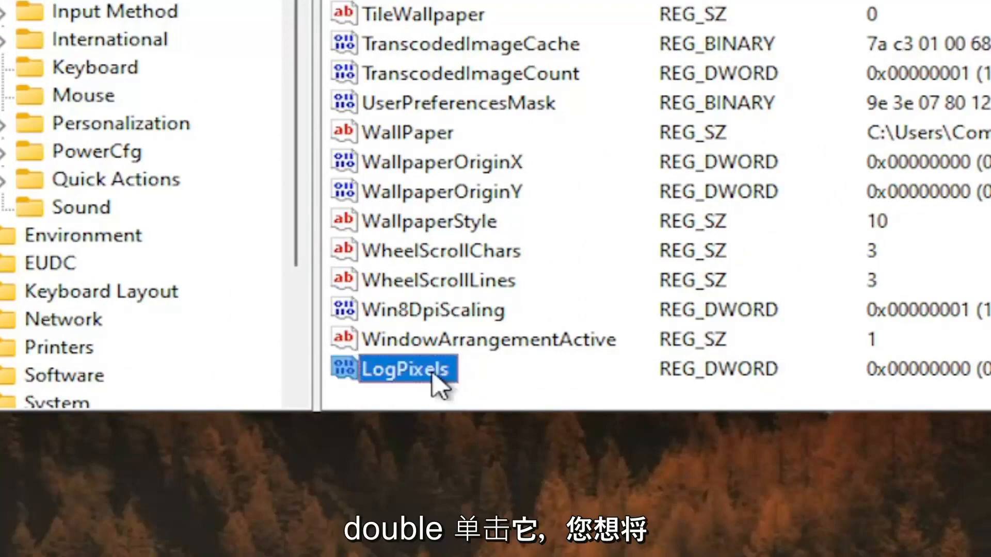
# Set LogPixels' value data to hexadecimal 78.
pyautogui.doubleClick(405, 368)
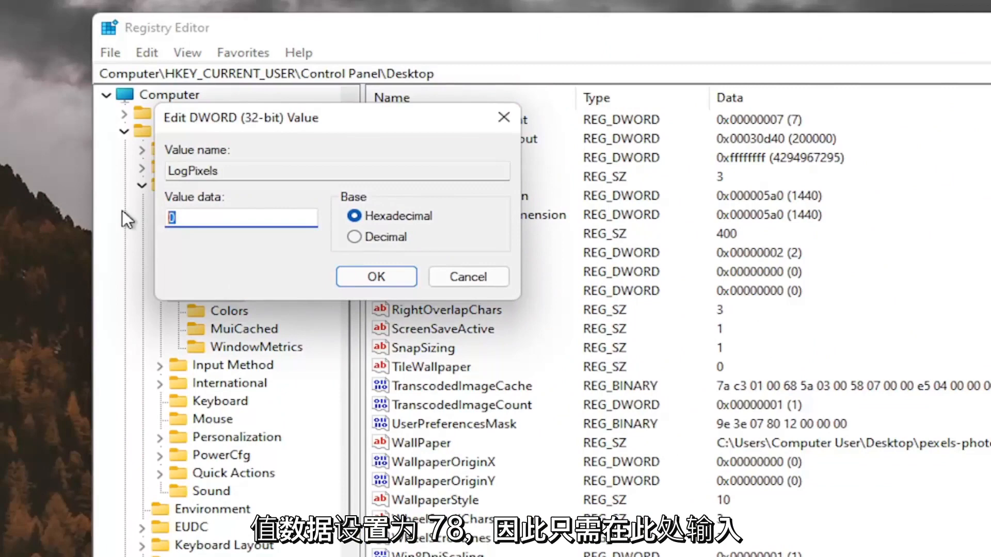
pyautogui.write('78')
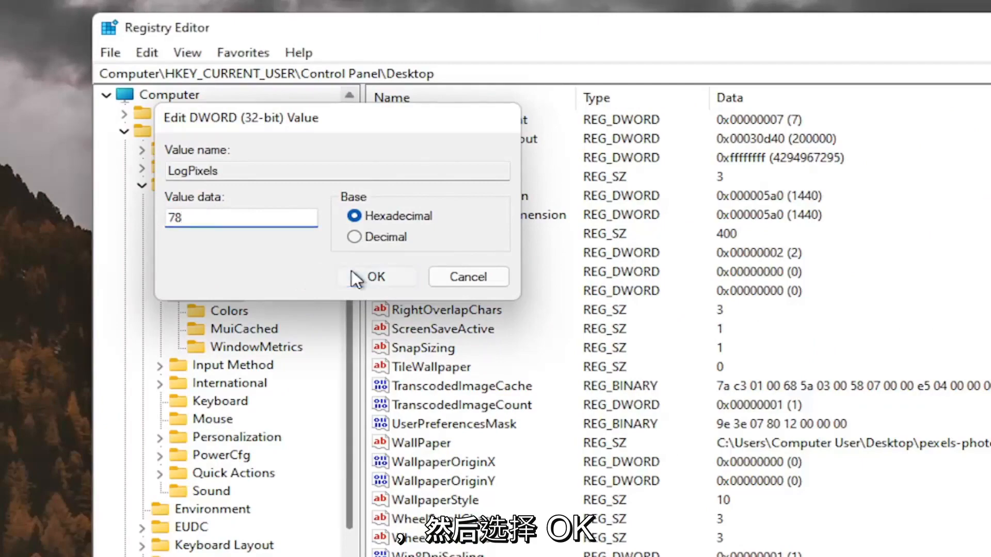
pyautogui.click(377, 277)
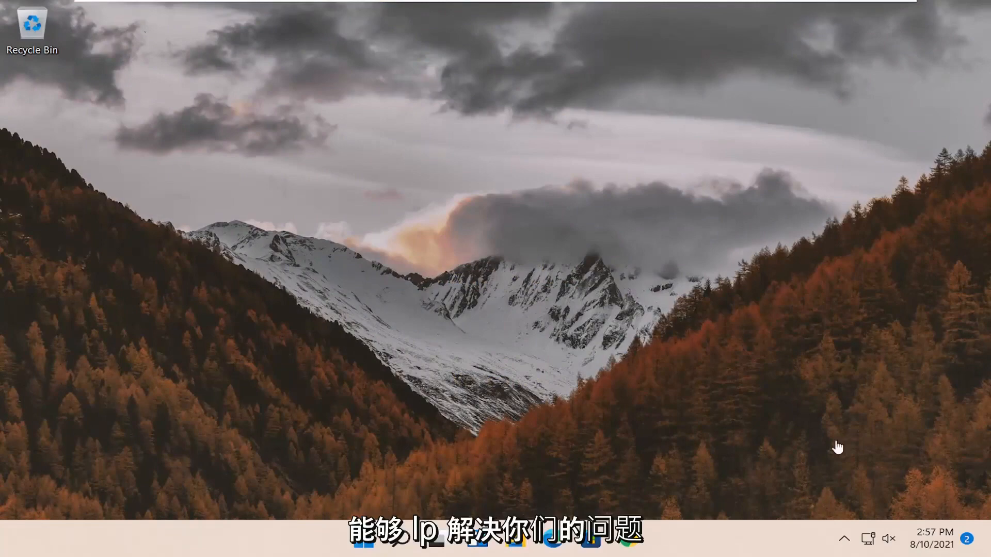
pyautogui.moveTo(435, 258)
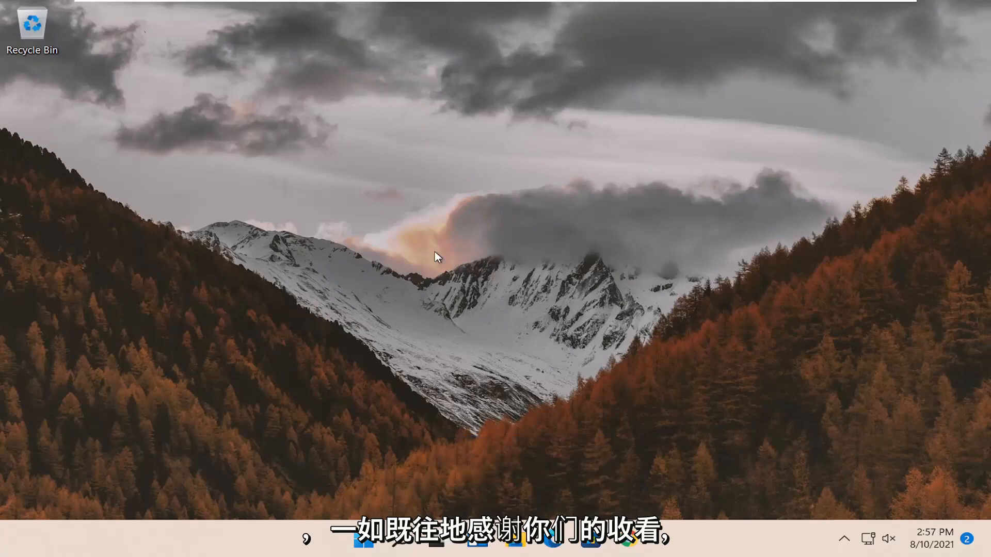